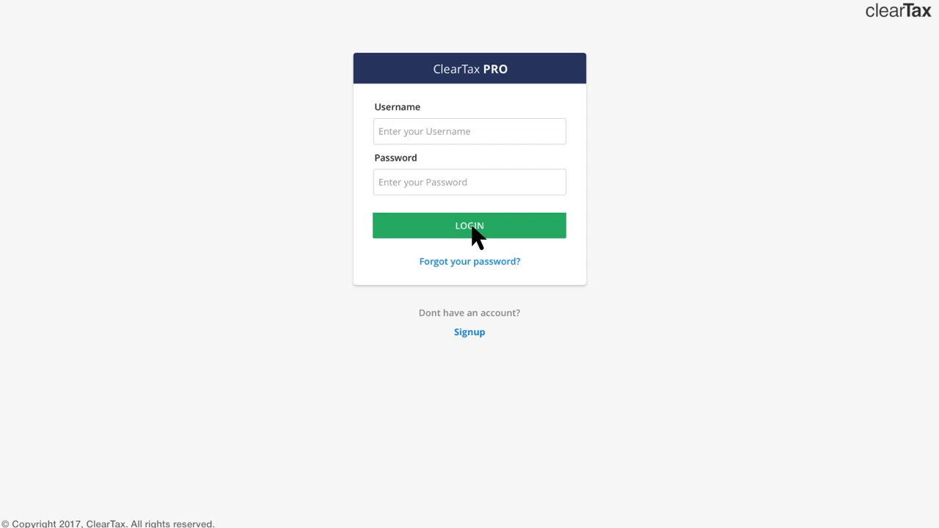
# Log in to the ClearTax PRO account and land on the empty clients dashboard.
pyautogui.click(470, 226)
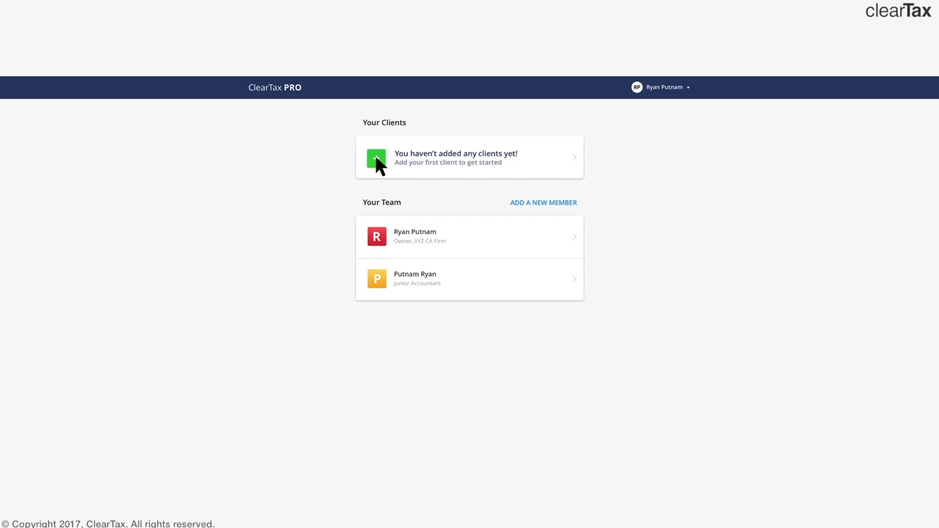
# Start adding a first client and continue past Basic and Owner's Details to GST details.
pyautogui.click(470, 157)
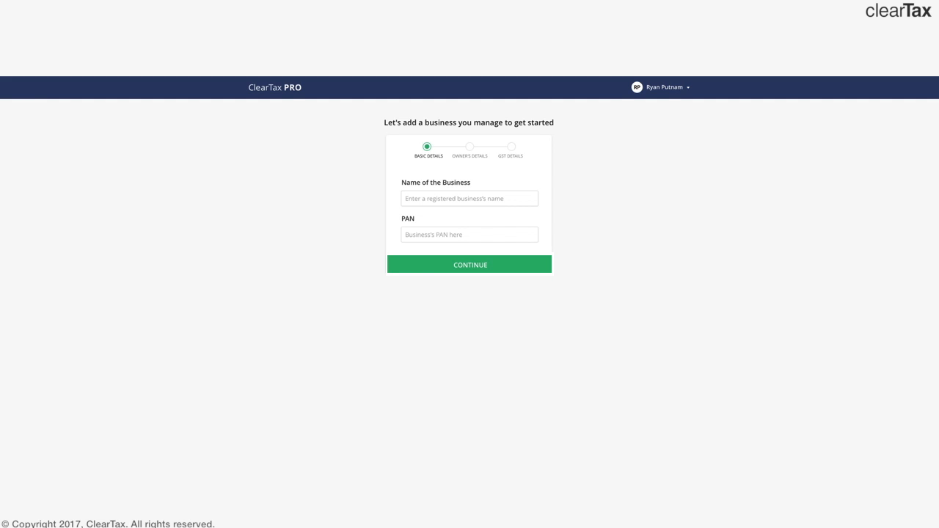
pyautogui.moveTo(490, 274)
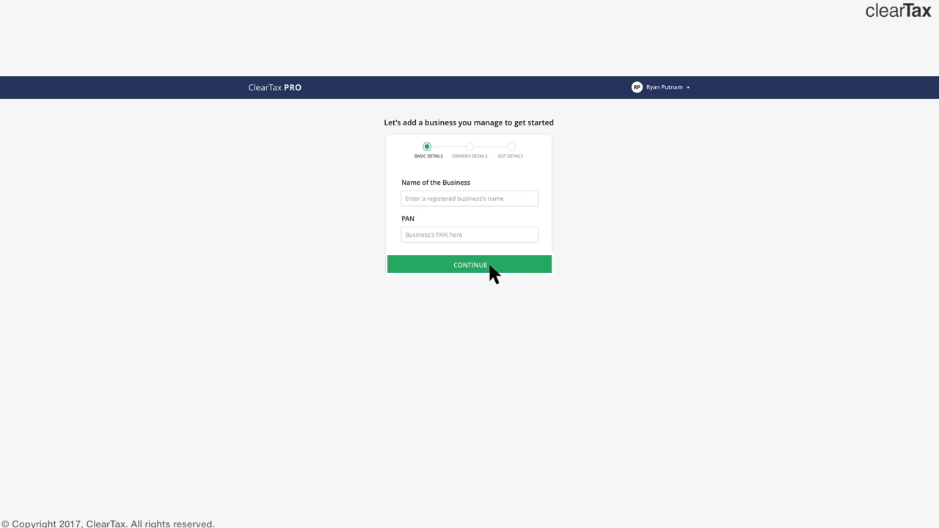
pyautogui.click(470, 264)
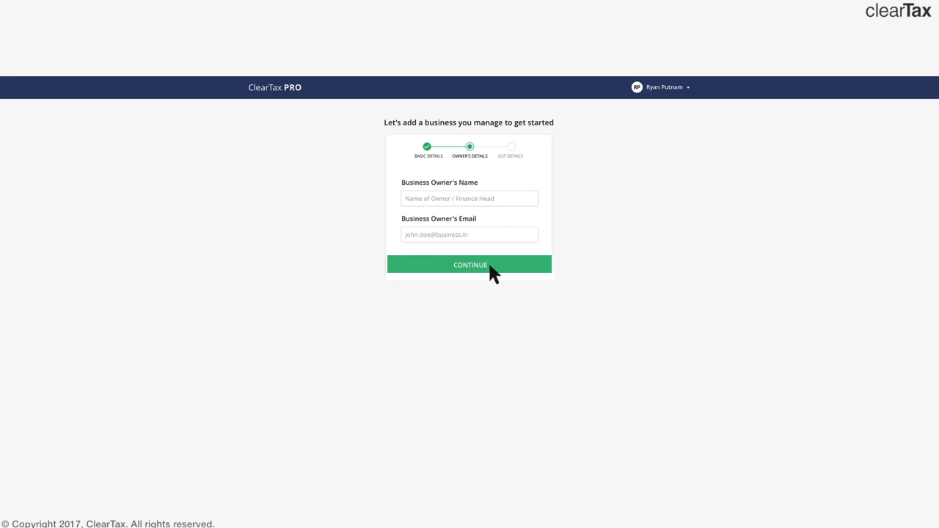
pyautogui.click(470, 264)
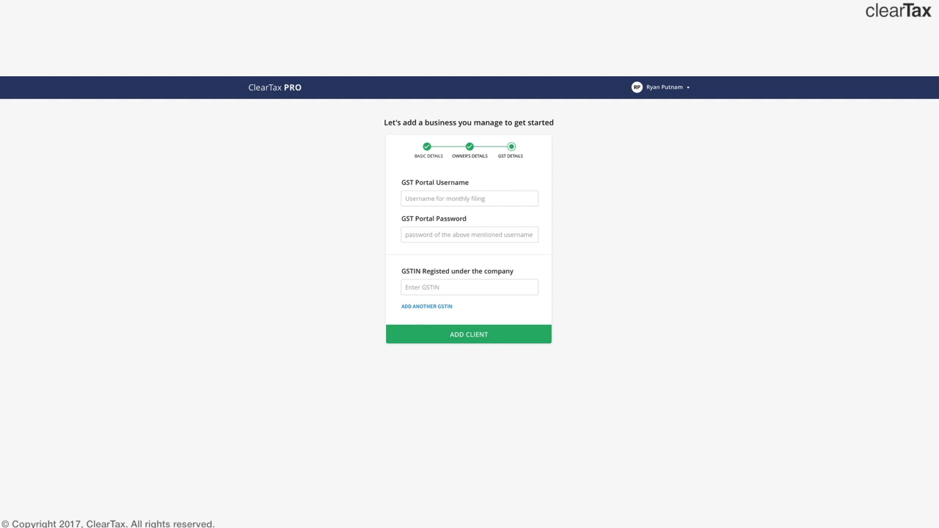
pyautogui.moveTo(476, 345)
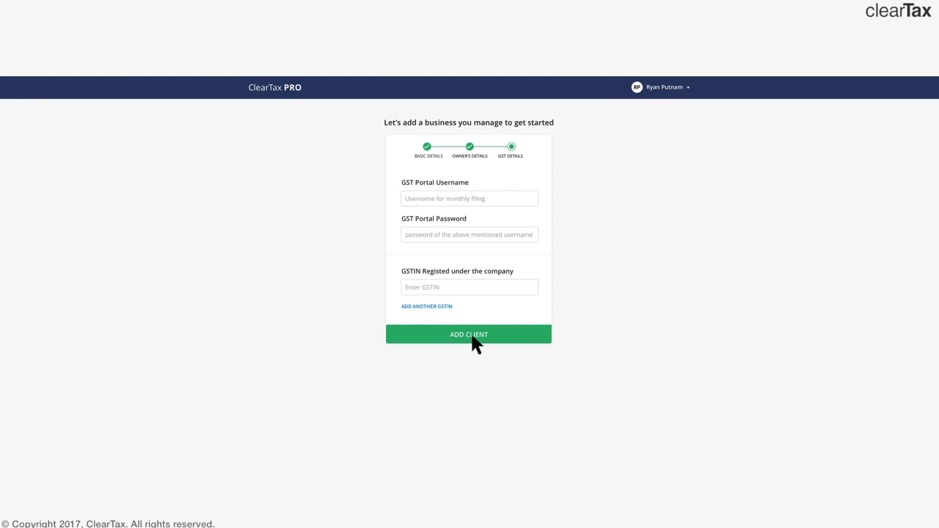
# Add the client and reach the GST Dashboard listing five GSTIN businesses.
pyautogui.click(470, 335)
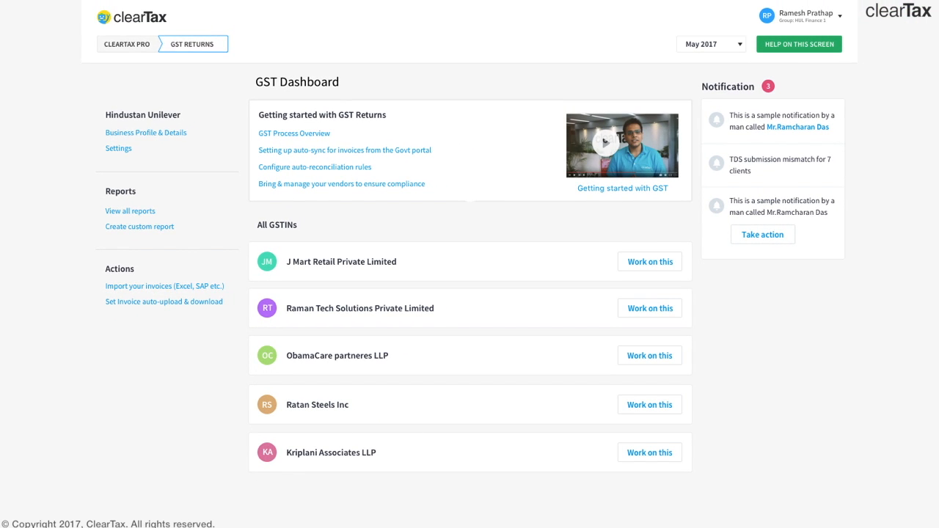
pyautogui.moveTo(657, 271)
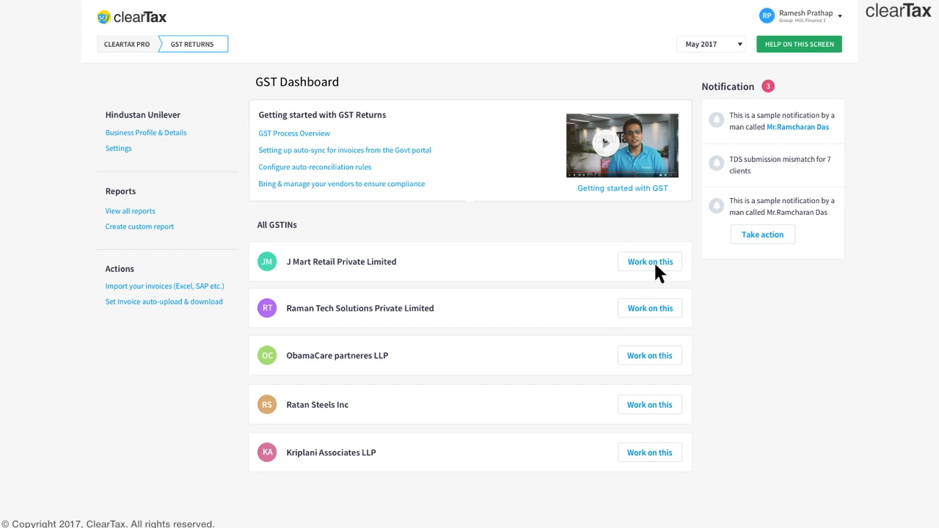
# Work on J Mart Retail Private Limited's May 2017 returns and bring up the invoice import options.
pyautogui.click(649, 261)
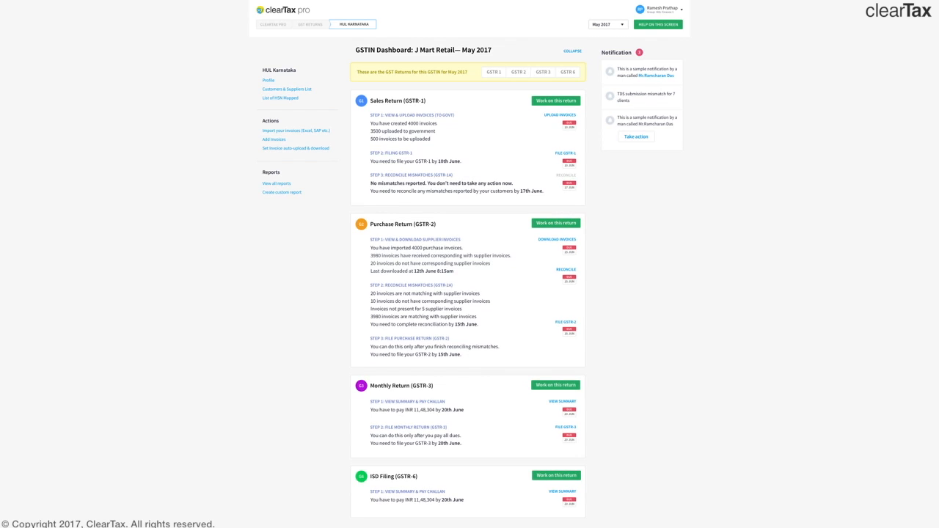
pyautogui.moveTo(321, 135)
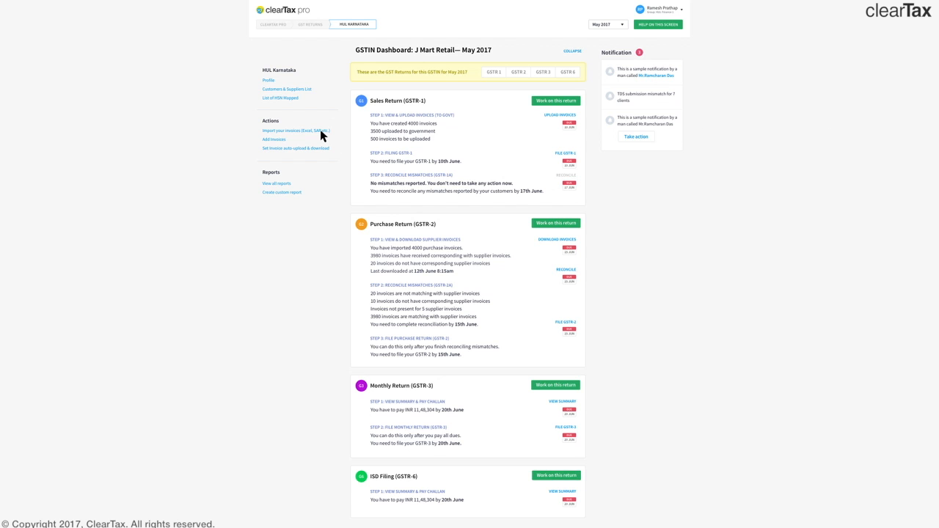
pyautogui.click(297, 131)
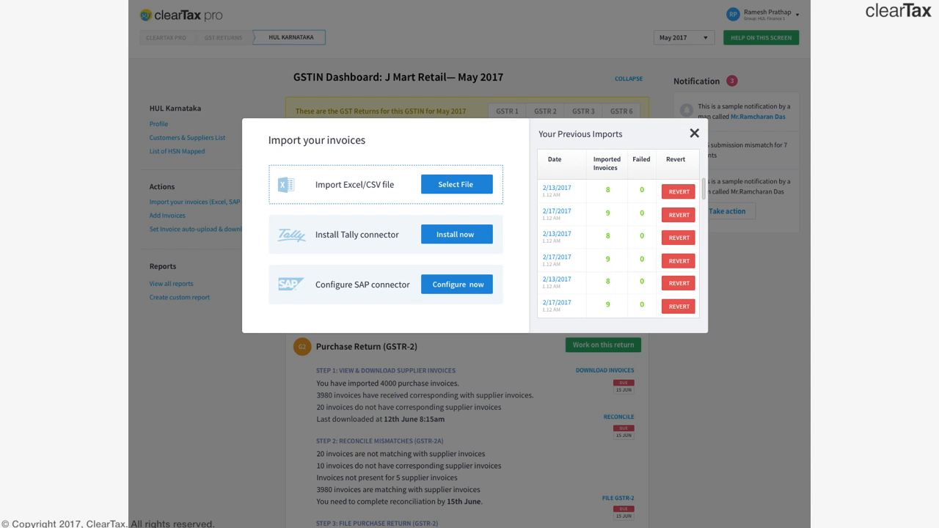
# Close the Import your invoices dialog to return to the GSTR-1 sales invoices.
pyautogui.click(694, 132)
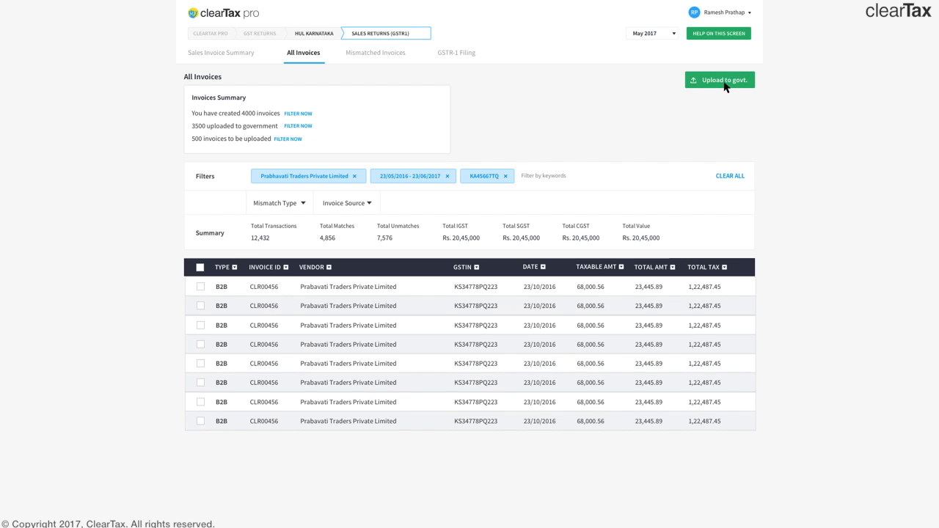
pyautogui.click(455, 53)
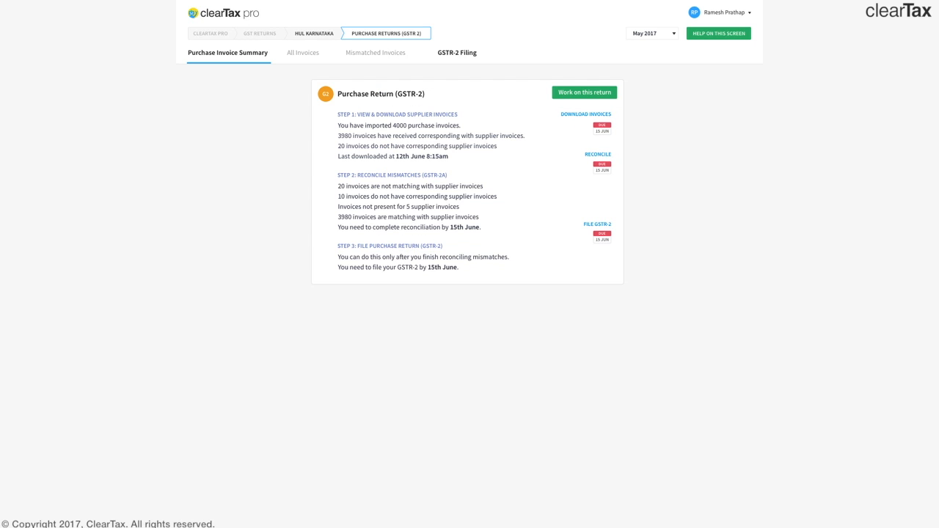
# Switch the Purchase Return (GSTR-2) page to its All Invoices section.
pyautogui.click(303, 53)
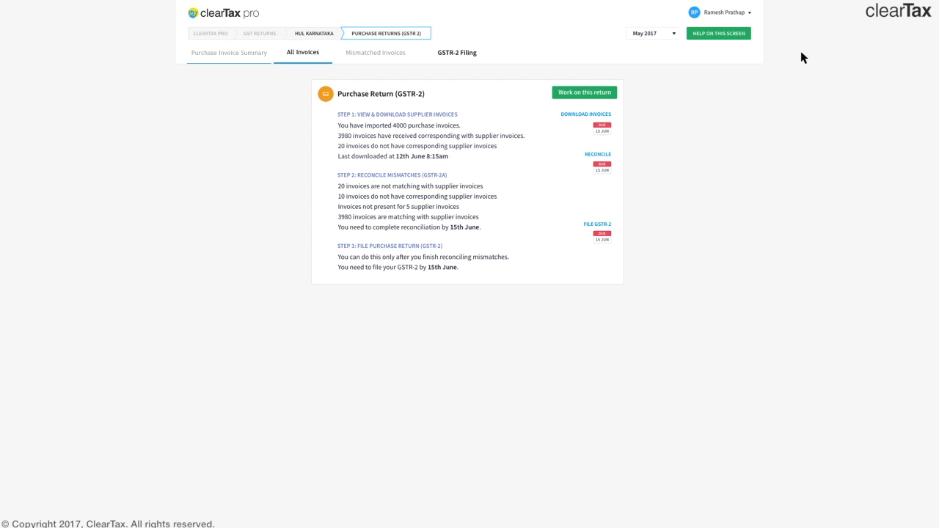
pyautogui.moveTo(302, 53)
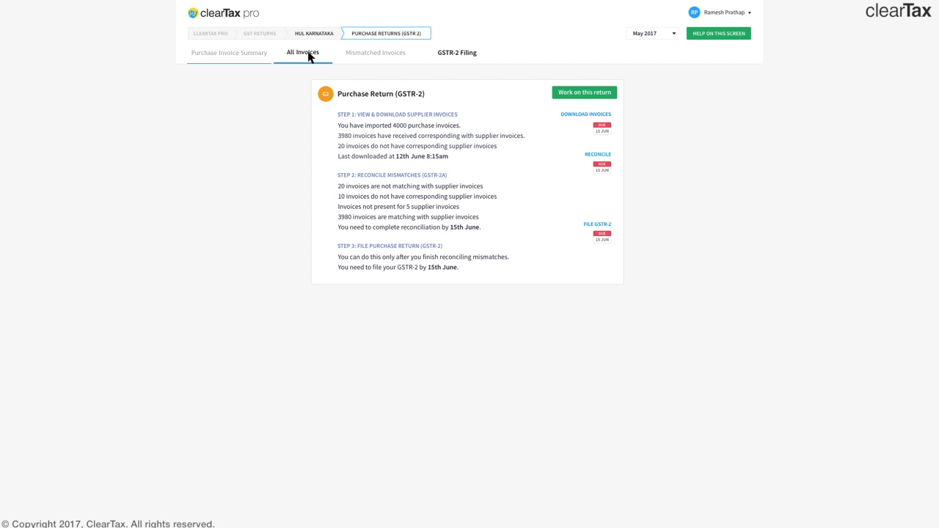
# Load the full purchase invoice list and download supplier invoices from the government portal.
pyautogui.click(302, 53)
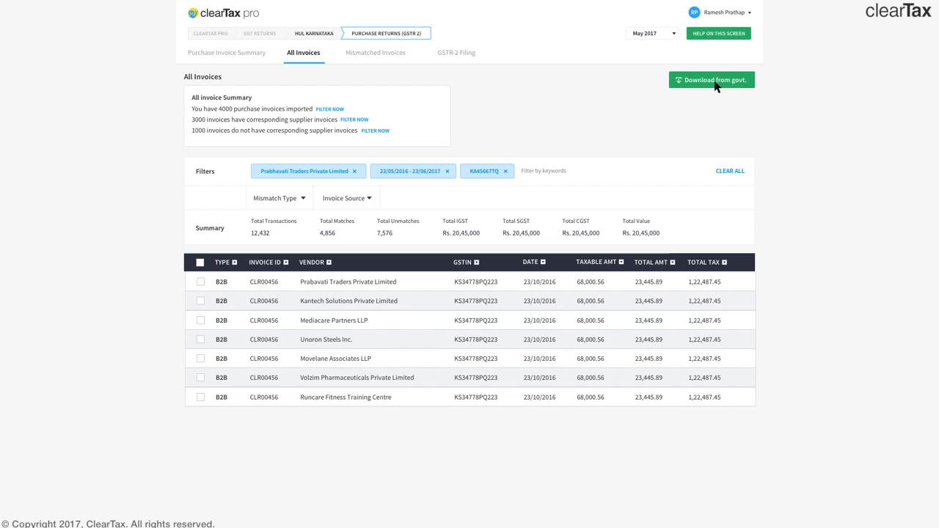
pyautogui.click(379, 53)
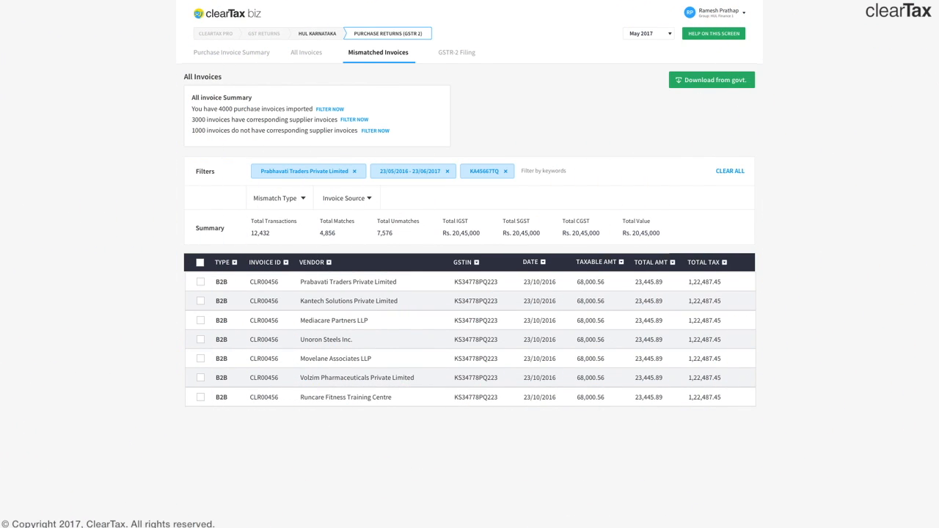
pyautogui.moveTo(382, 57)
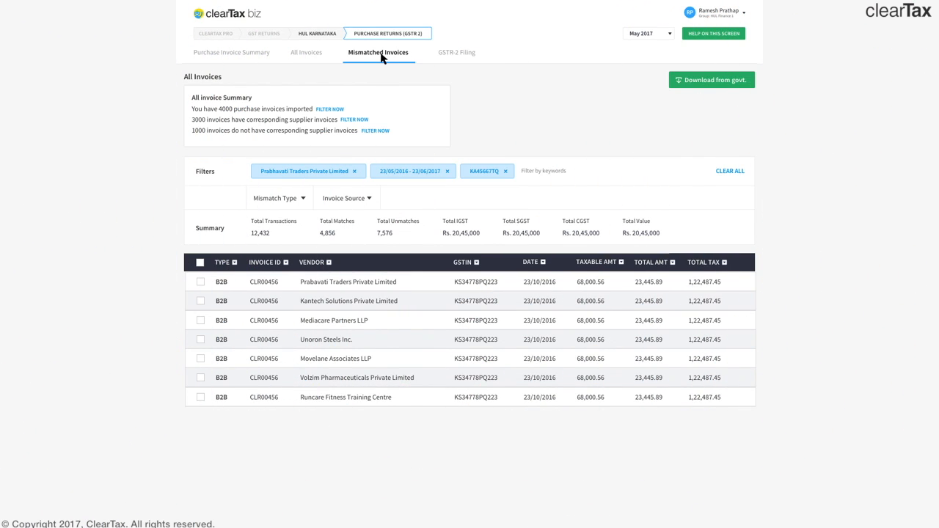
# Show the Mismatched Invoices list pairing each invoice with its supplier's version.
pyautogui.click(379, 53)
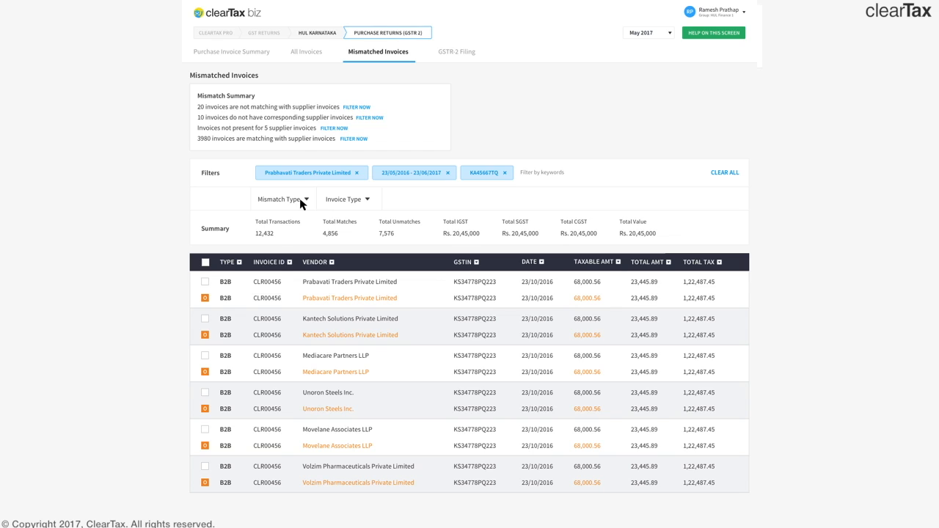
# Review the Mismatch Type choices (CGST, SGST, HSN, total value) and close the dropdown.
pyautogui.click(282, 199)
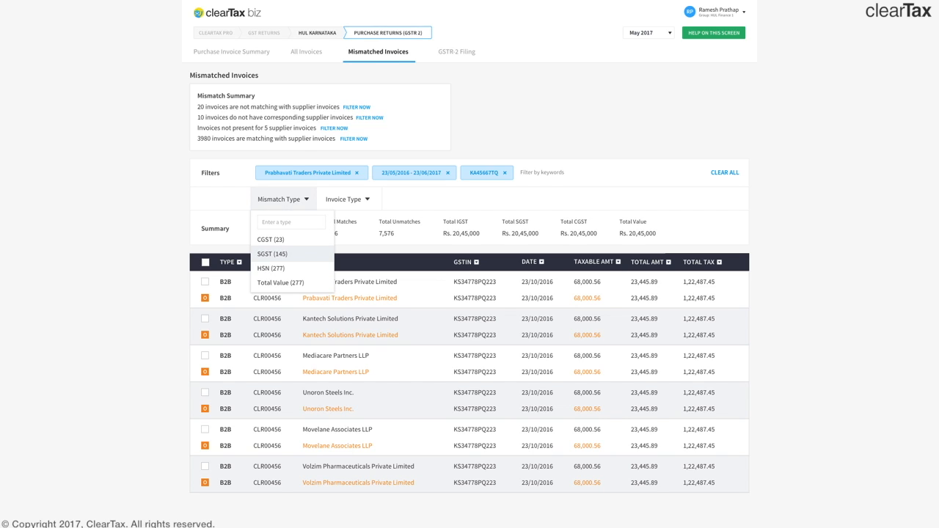
pyautogui.click(282, 200)
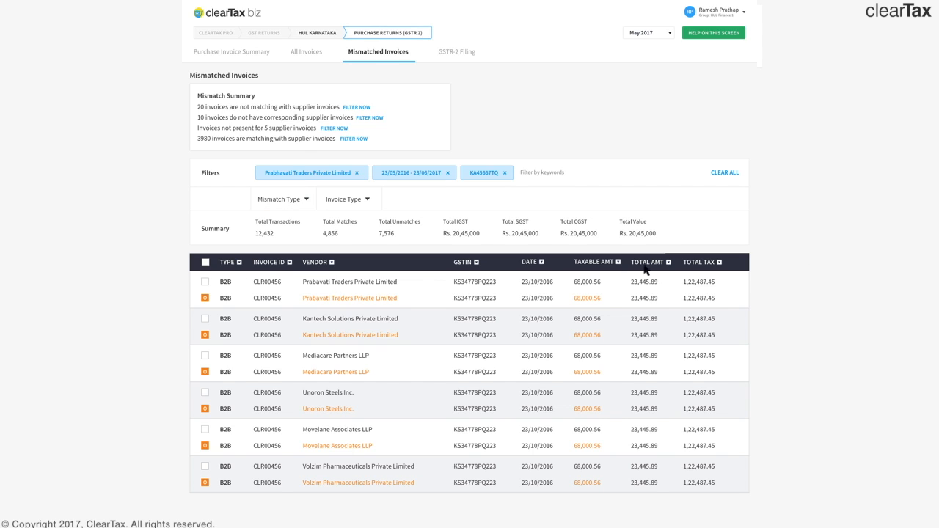
pyautogui.moveTo(332, 270)
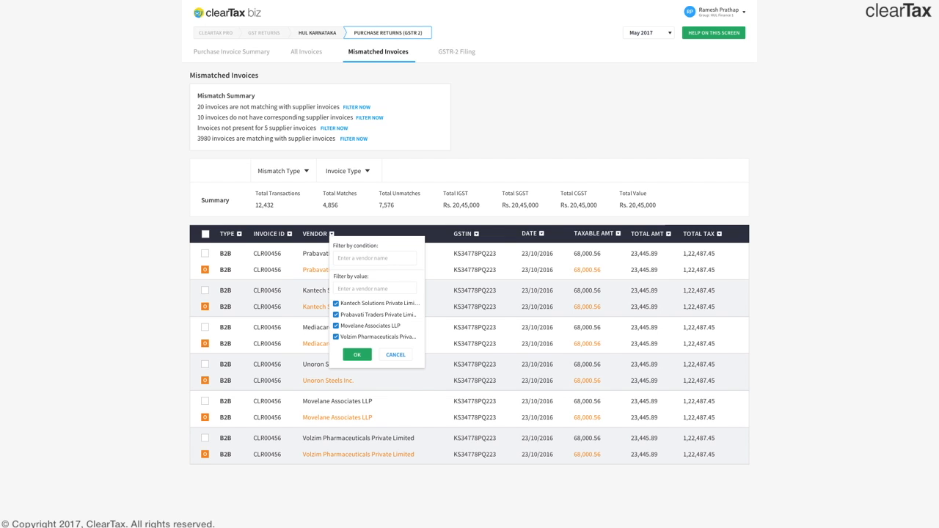
# Confirm the vendor filter selection with OK before moving to GSTR-2 Filing.
pyautogui.click(356, 354)
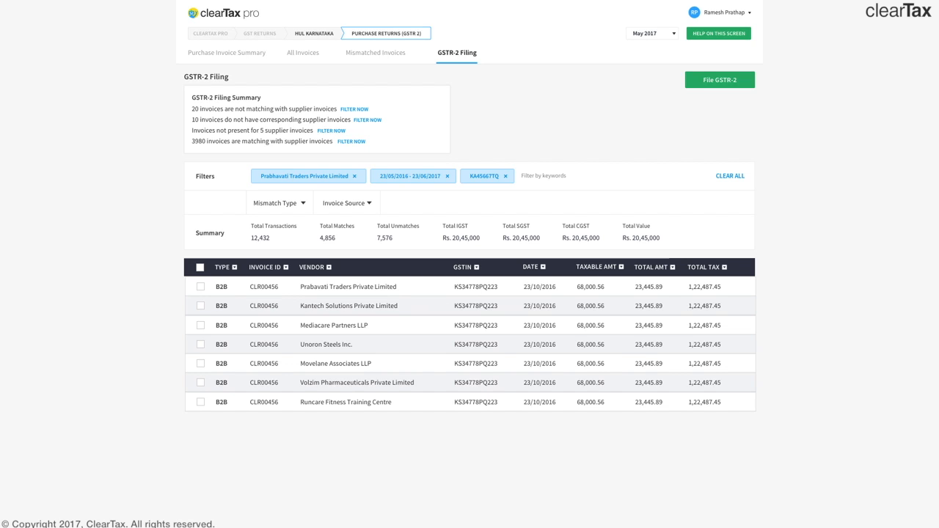
pyautogui.moveTo(822, 87)
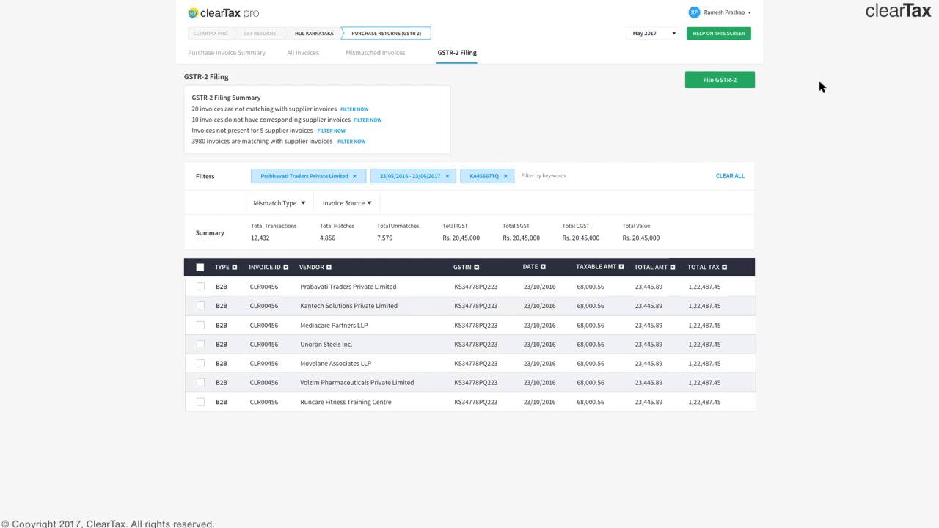
pyautogui.moveTo(716, 87)
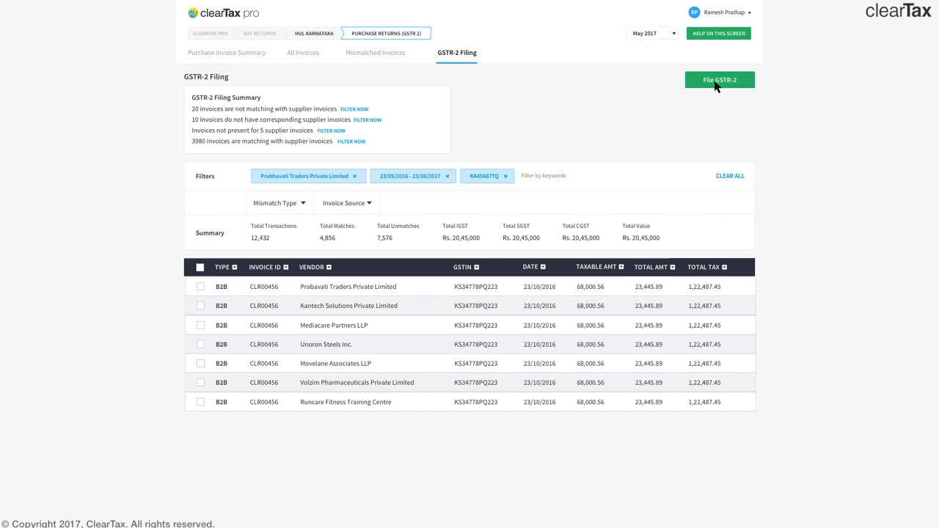